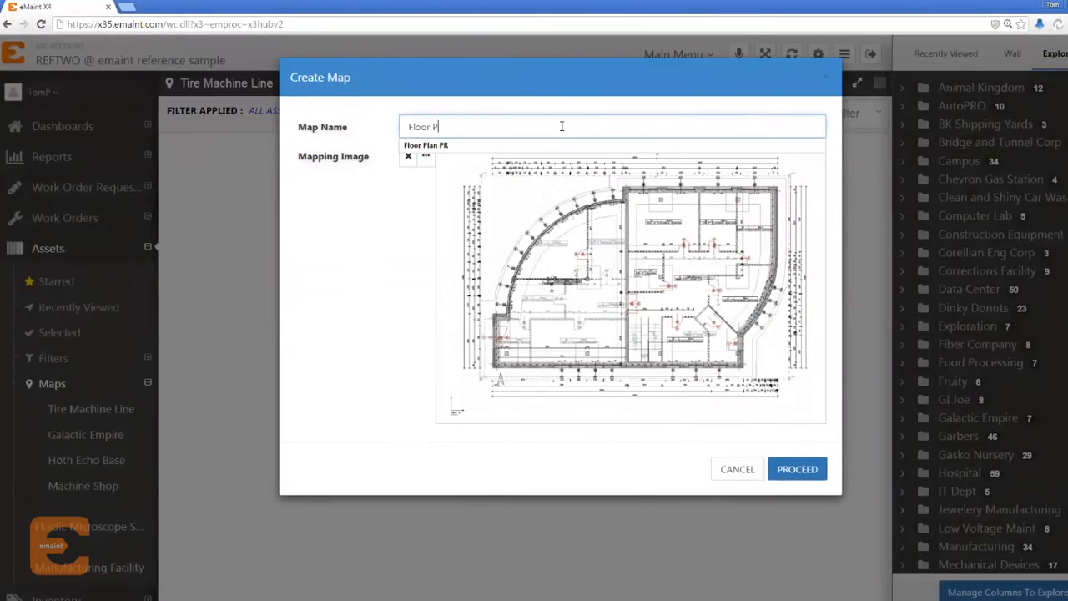
Step: Confirm the Floor Plan 02 map and its green, record-linked mapping point
left_click(798, 467)
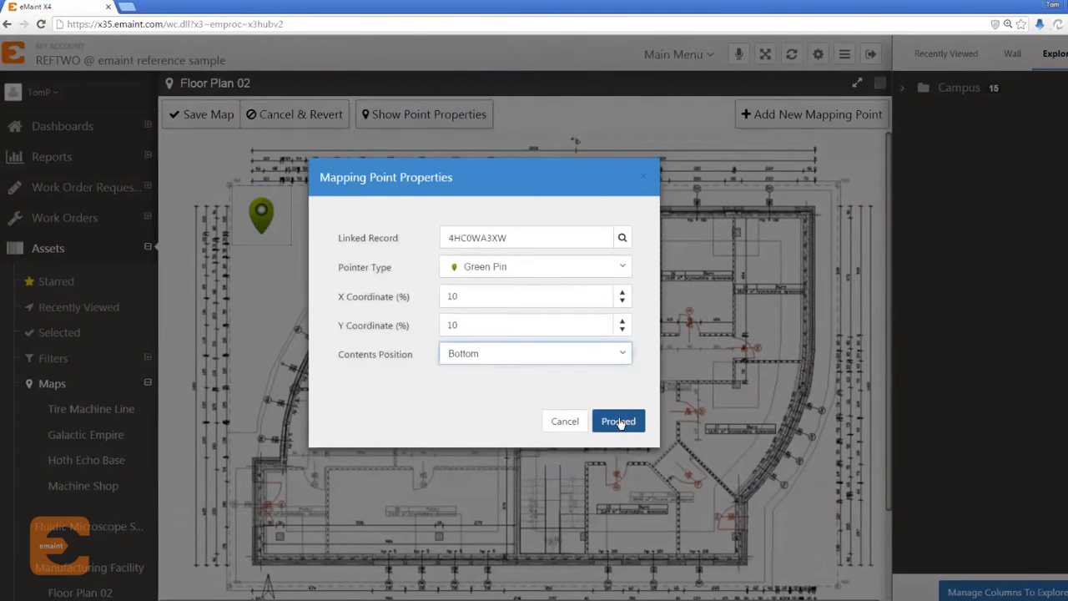
left_click(617, 420)
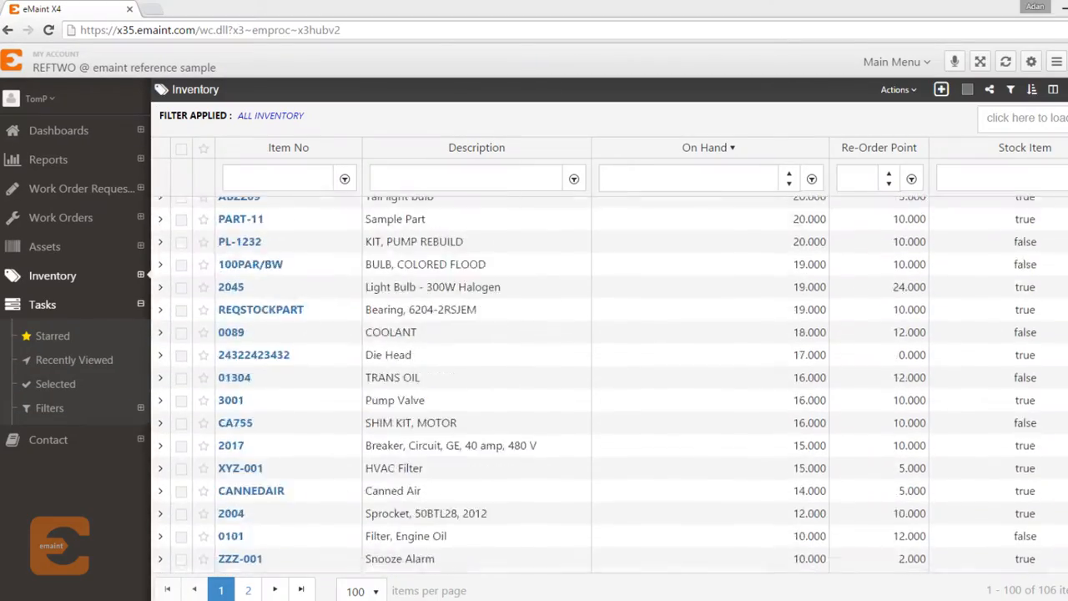
Step: Go to Assets, expand Maps and load the Fluidic Microscope Station map
left_click(46, 247)
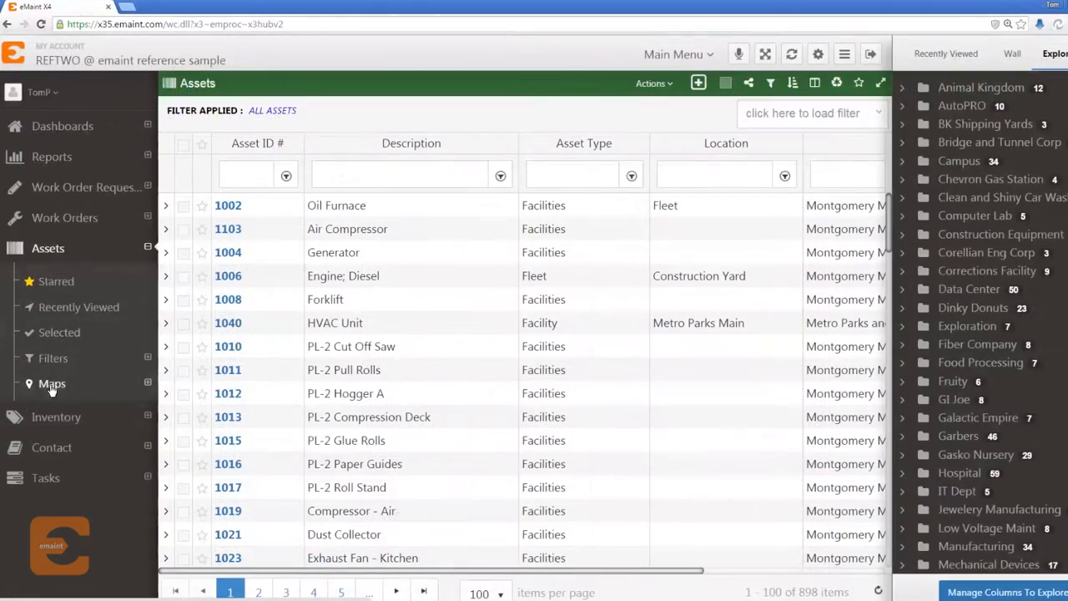
left_click(52, 384)
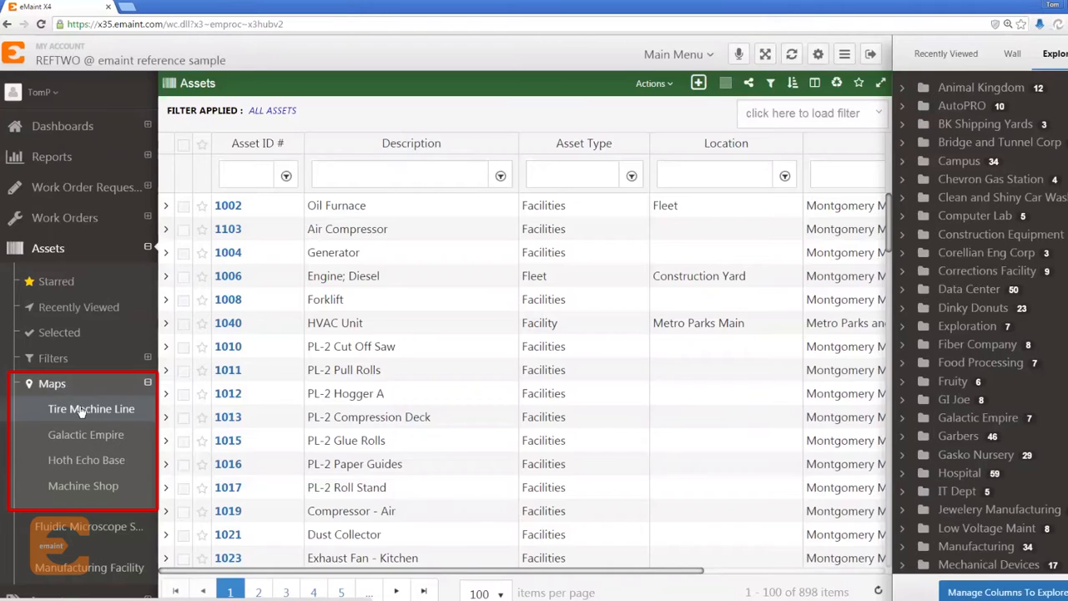
left_click(90, 409)
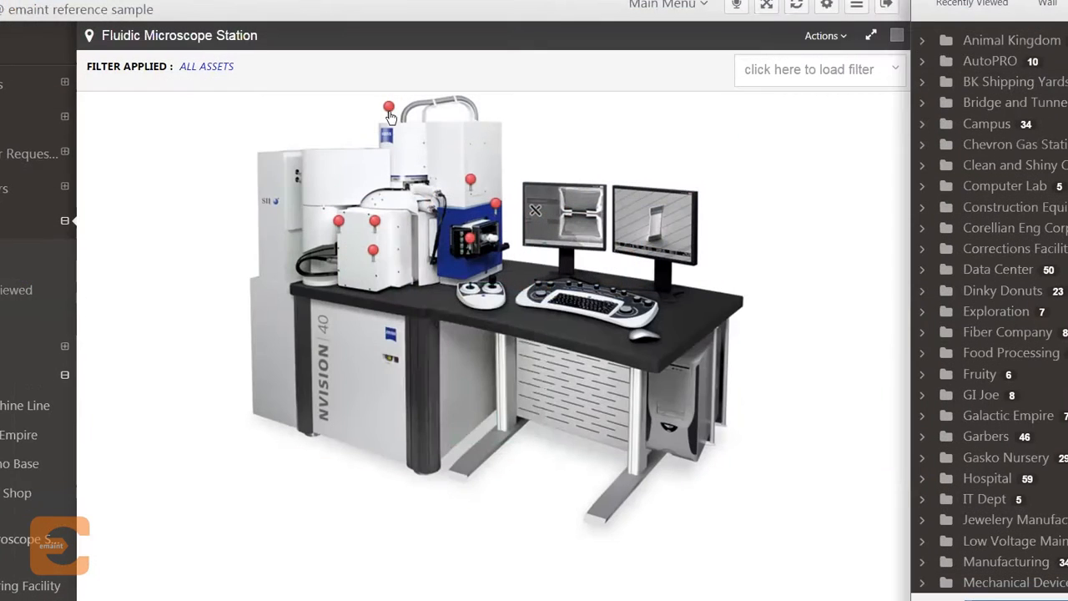
Step: From a red pin on the microscope map, open asset 4NT0NVQD1's record and review it
left_click(387, 109)
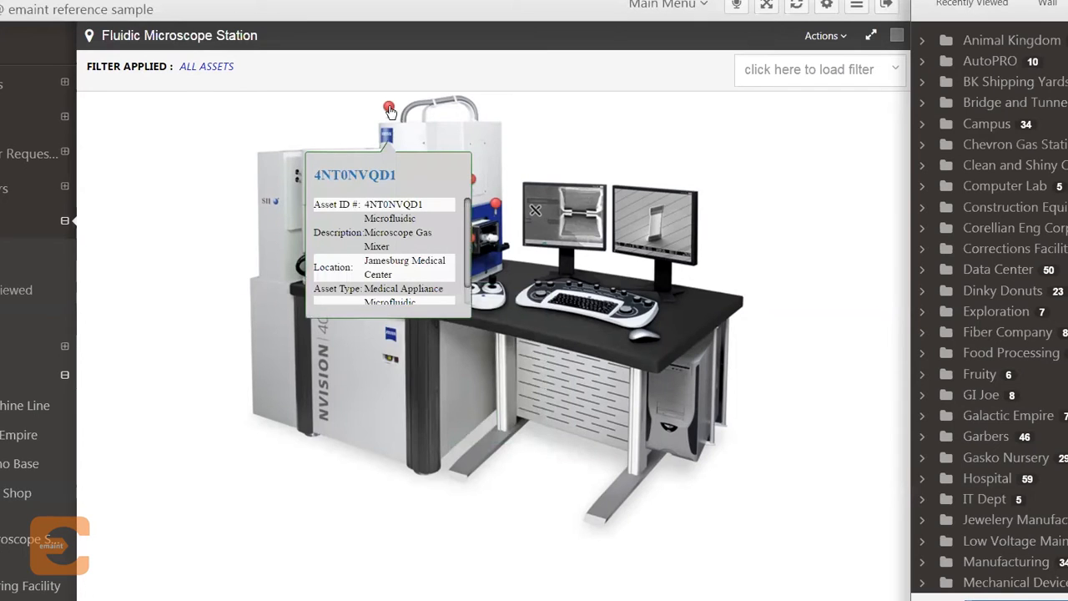
left_click(387, 107)
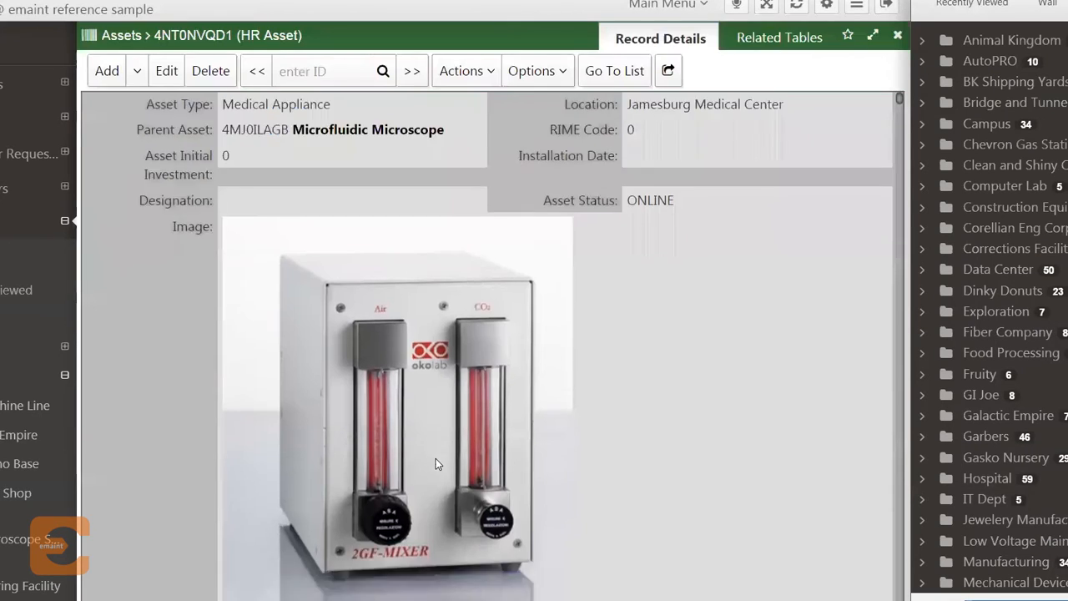
scroll("down", 3)
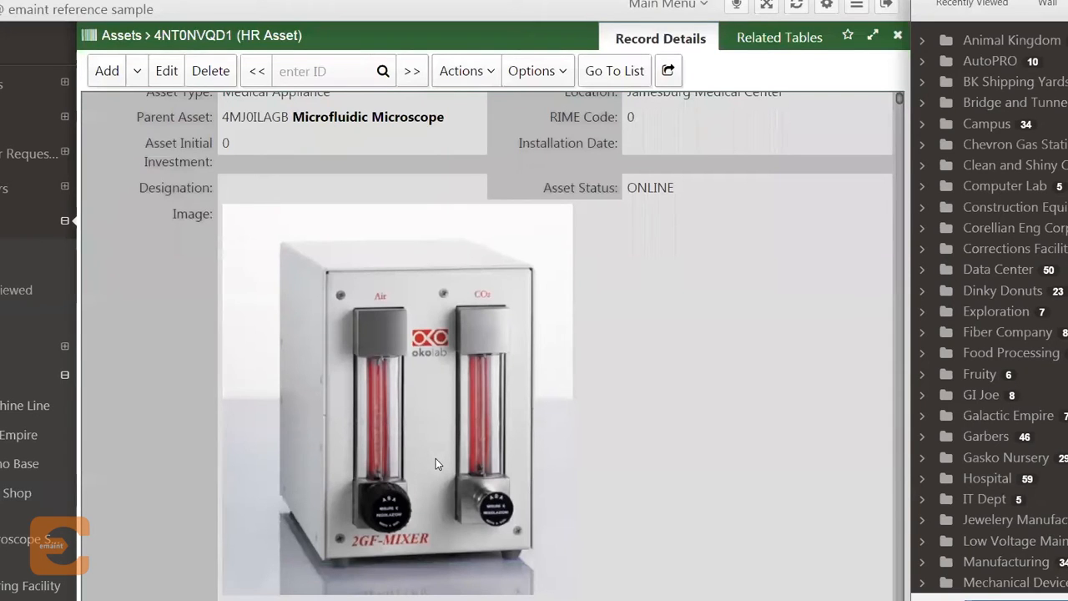
mouse_move(310, 444)
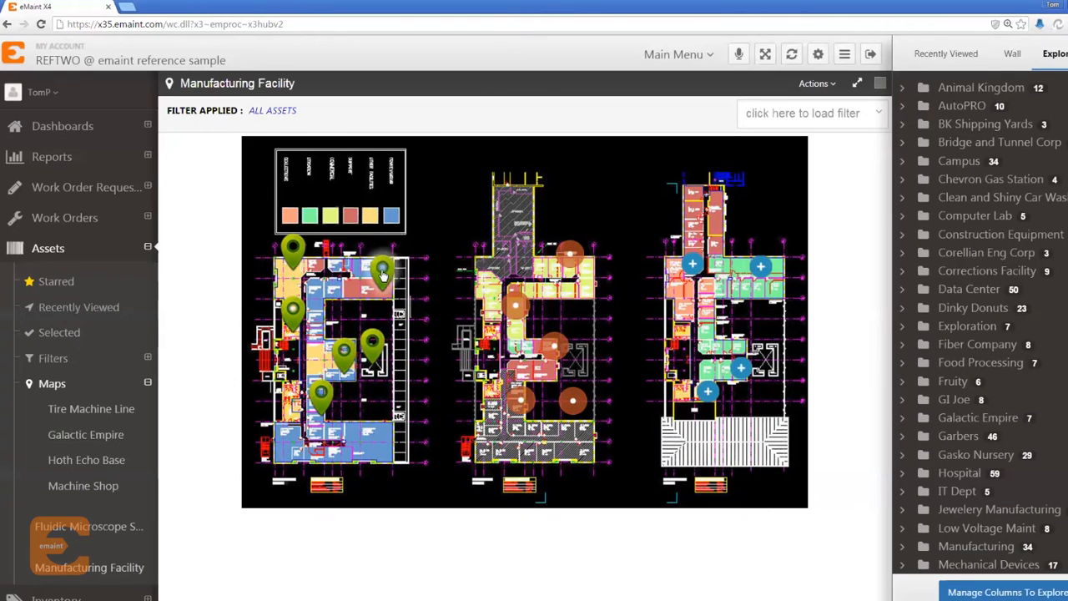
Step: Display the Manufacturing Facility map with its green and orange pins
left_click(380, 267)
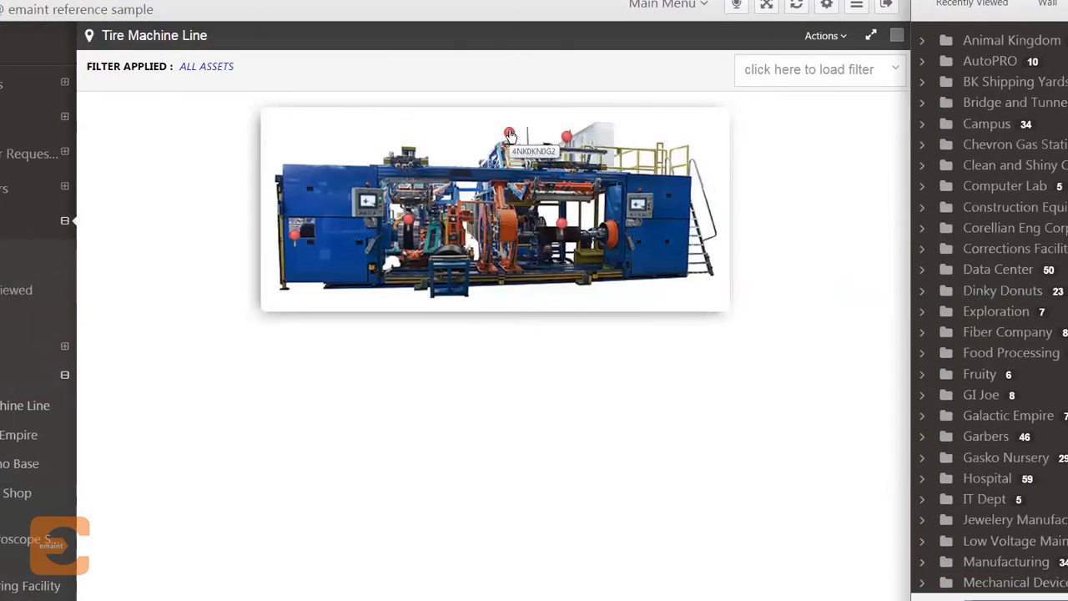
Step: From the machine pin on the Tire Machine Line map, open asset 4NK0KN0G2 (Rubber Extruder)
left_click(509, 134)
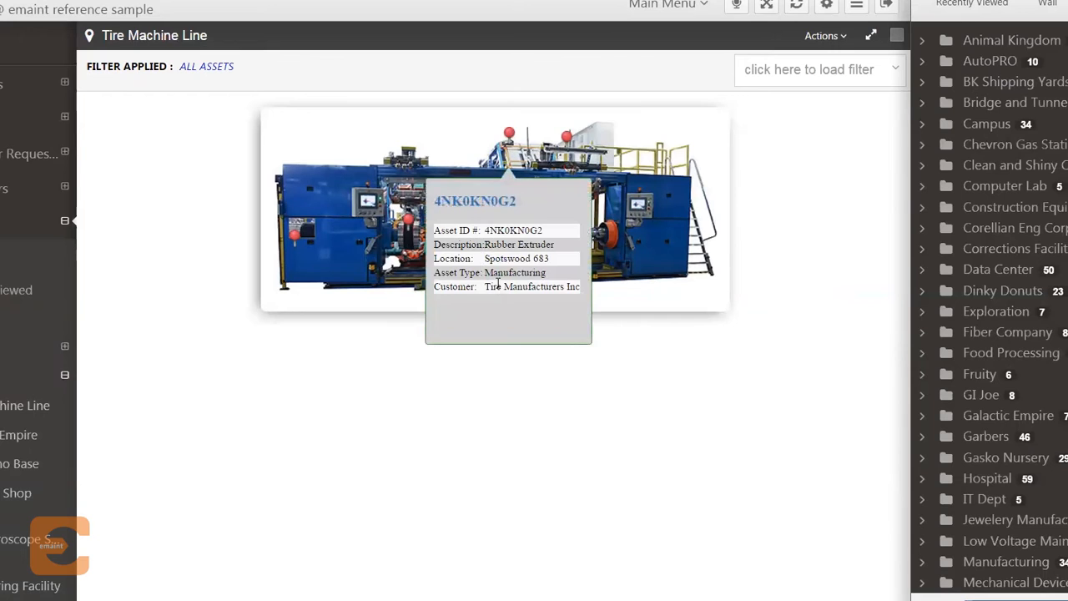
mouse_move(474, 201)
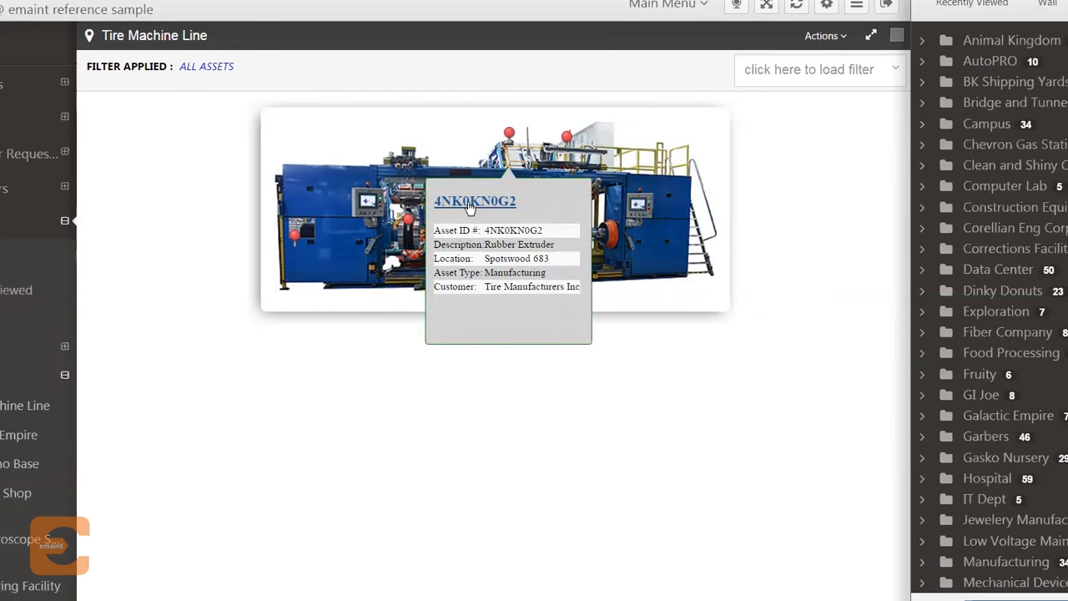
left_click(474, 200)
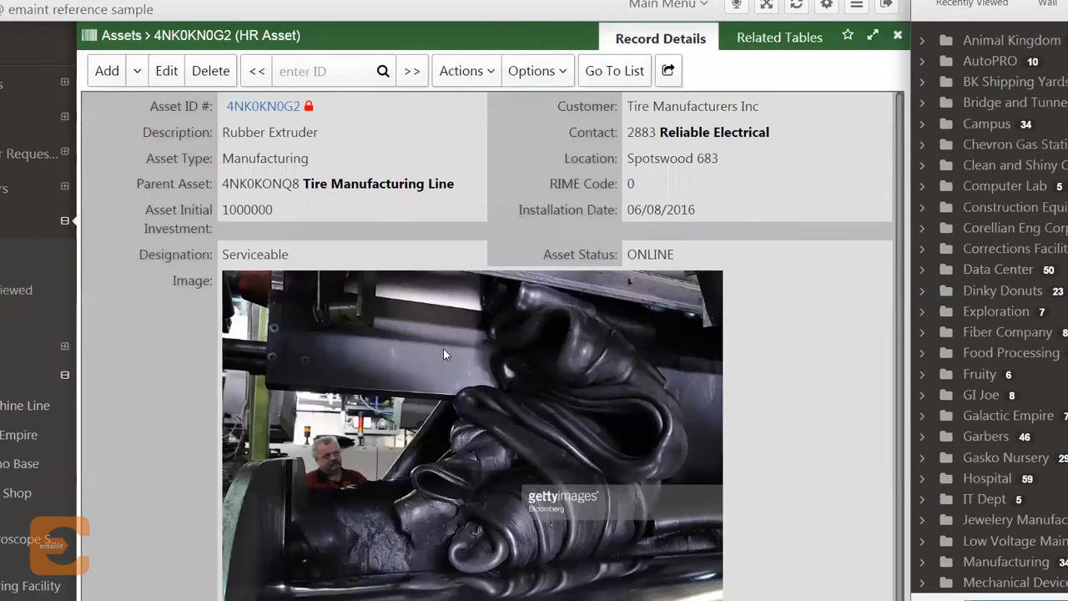